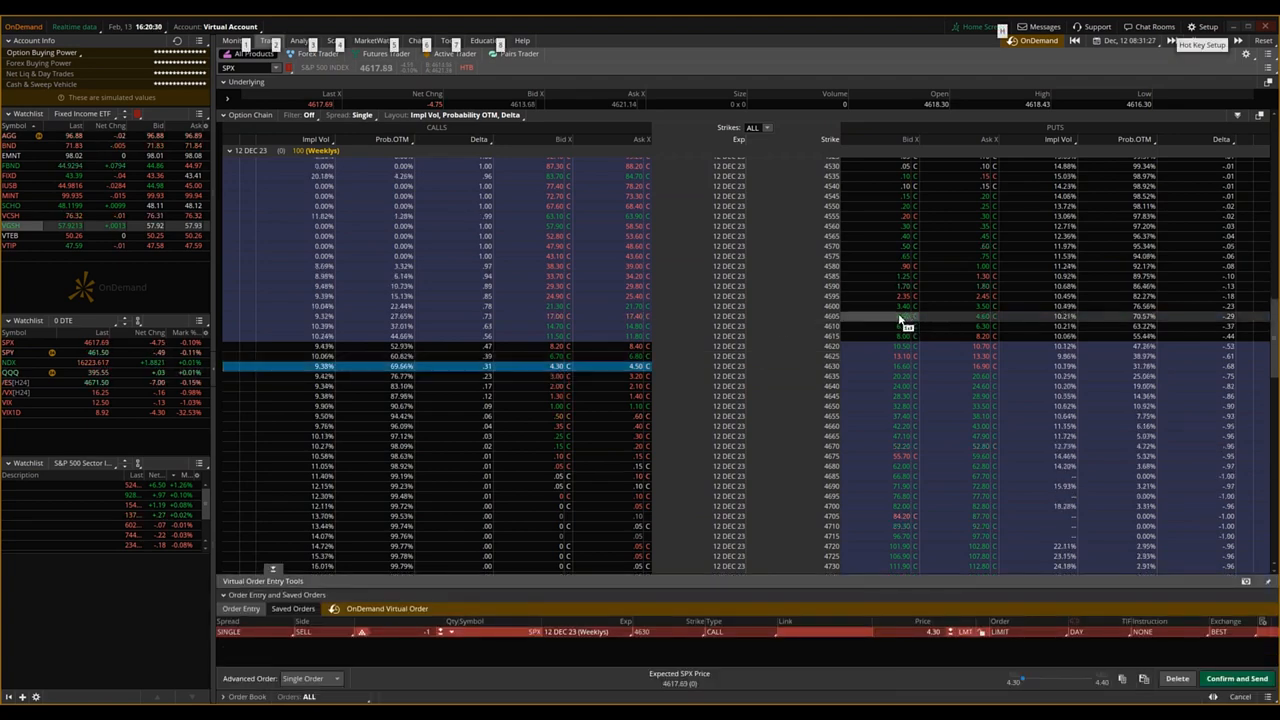
{"action": "mouse_move", "coordinate": [900, 320]}
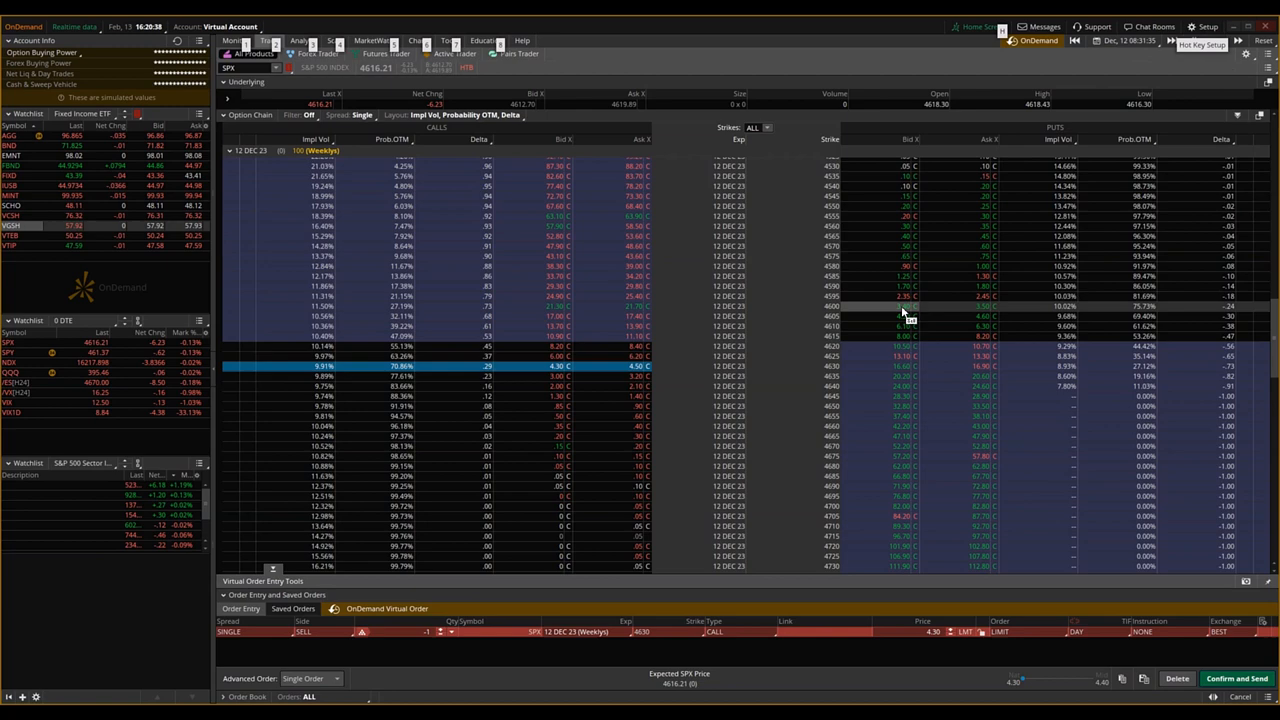
- Stage the SPX 12 DEC 23 iron condor: sell 4630/4600, buy 4700 call and 4500 put
{"action": "left_click", "coordinate": [905, 306]}
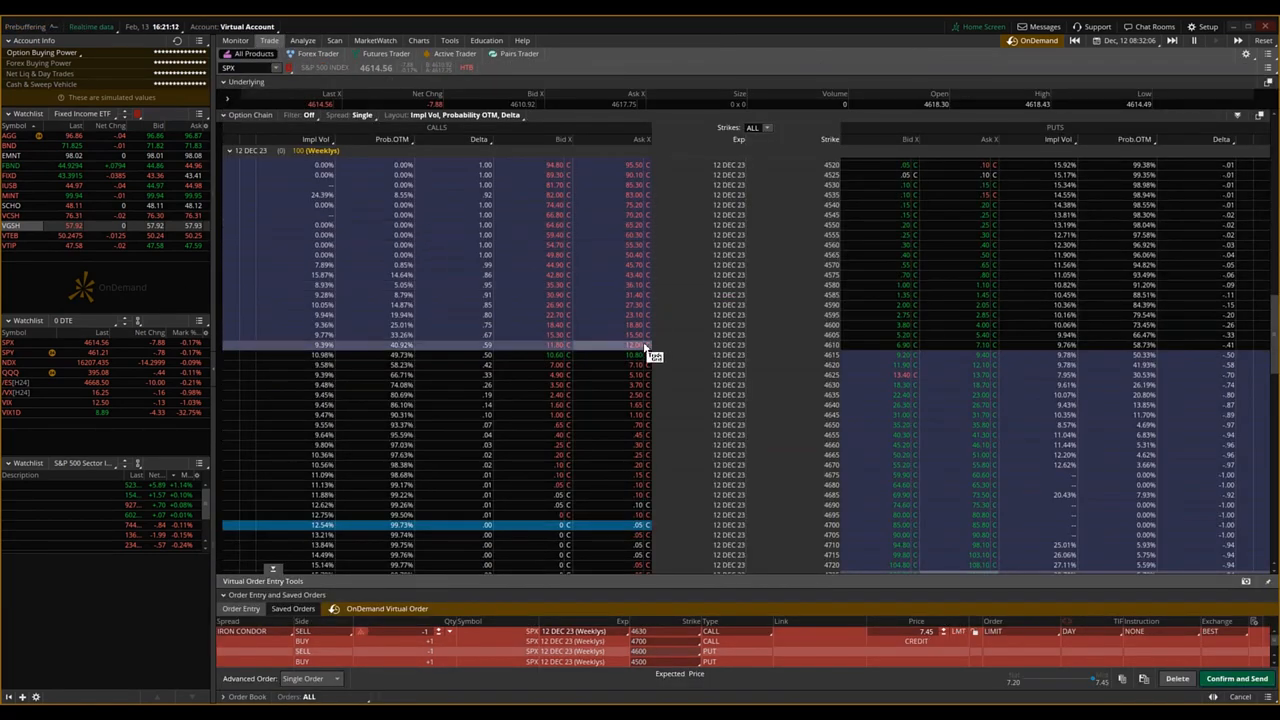
{"action": "left_click", "coordinate": [1130, 41]}
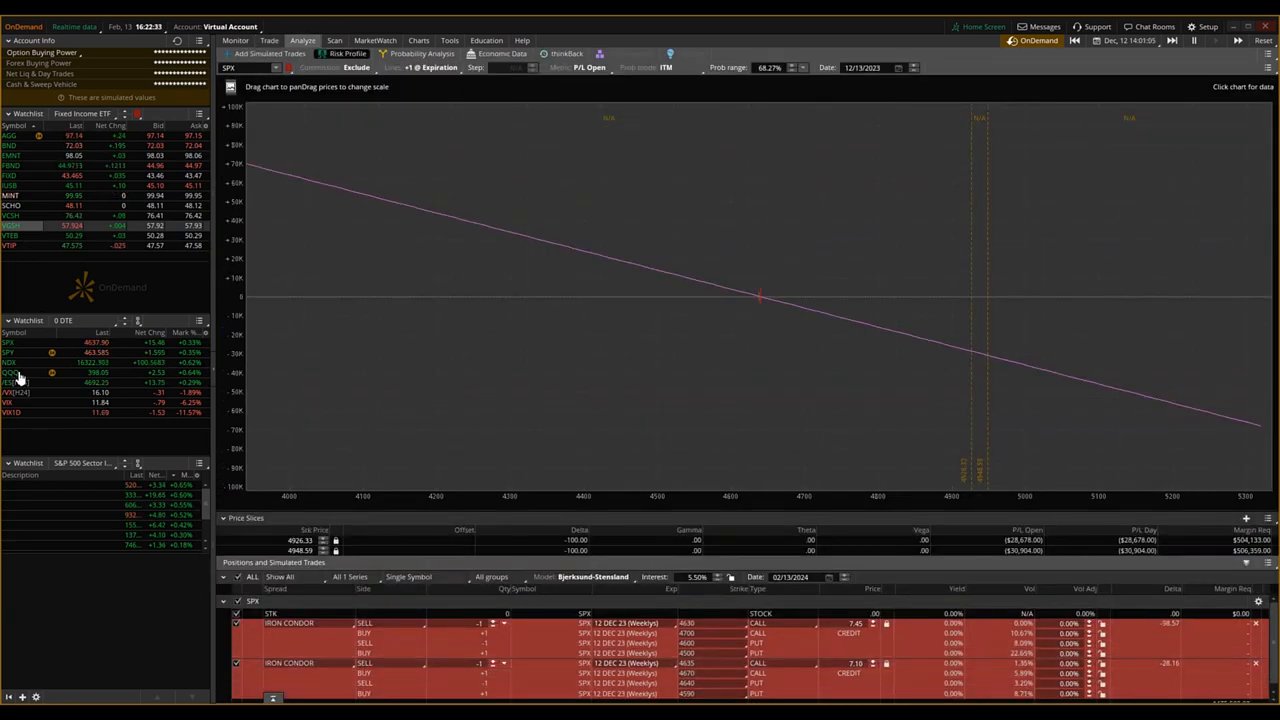
{"action": "mouse_move", "coordinate": [352, 275]}
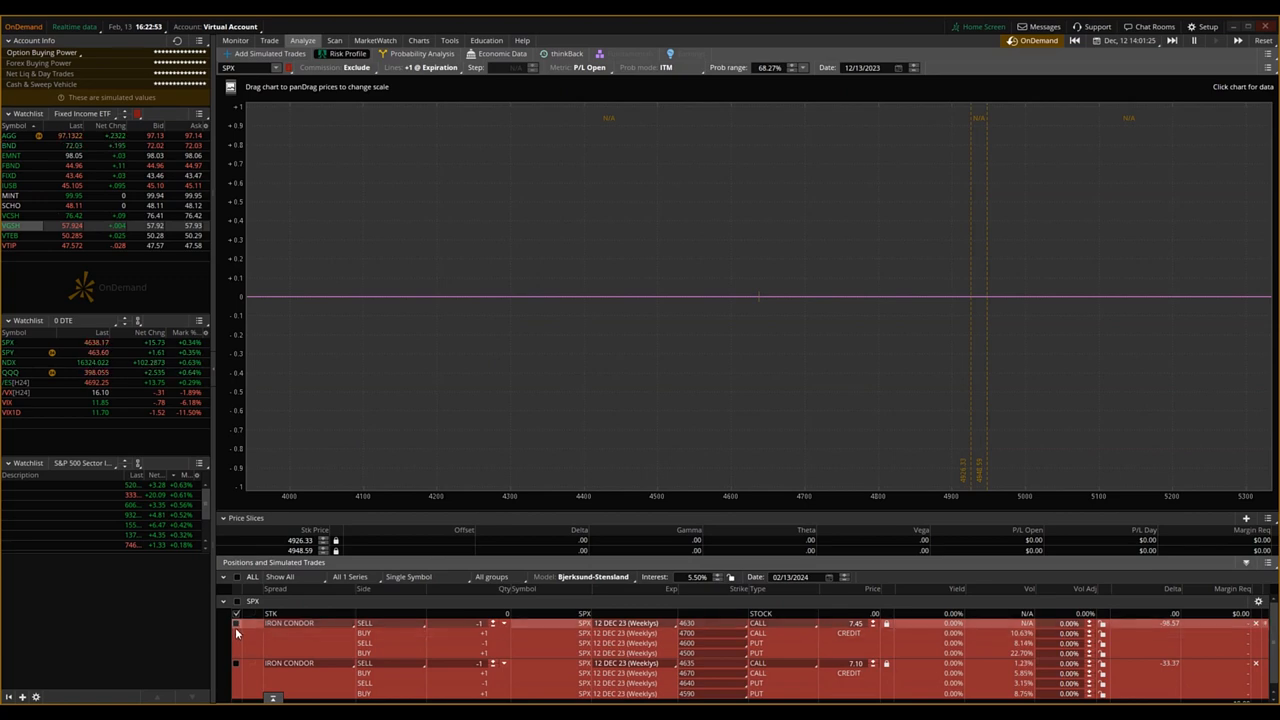
- Check the first IRON CONDOR row (4630/4700 calls, 4600/4500 puts) to plot its risk profile
{"action": "left_click", "coordinate": [236, 623]}
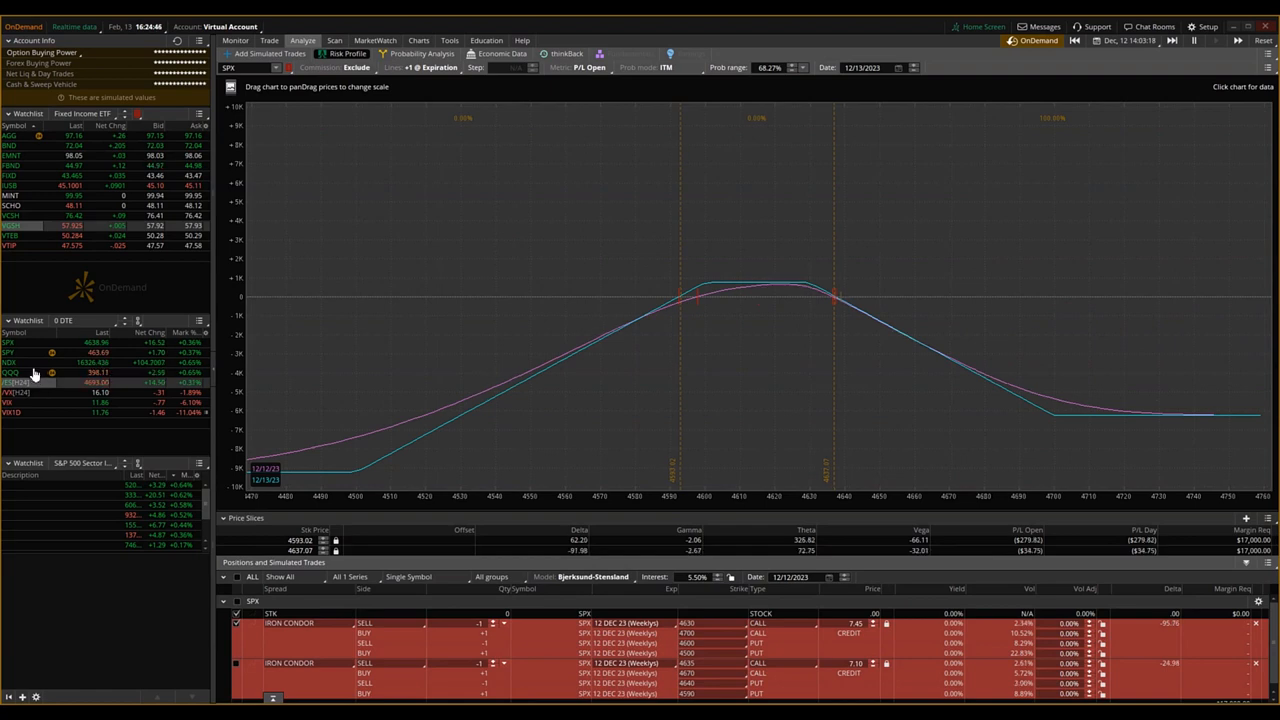
{"action": "mouse_move", "coordinate": [557, 263]}
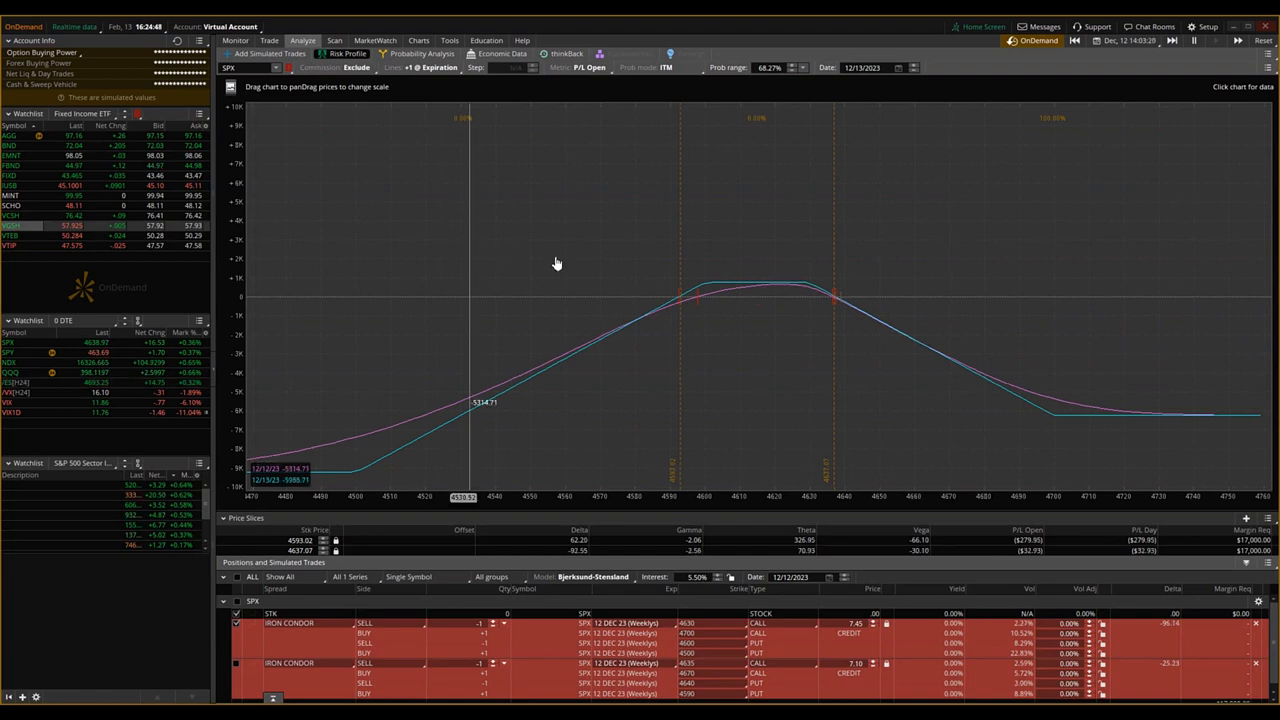
{"action": "mouse_move", "coordinate": [785, 322]}
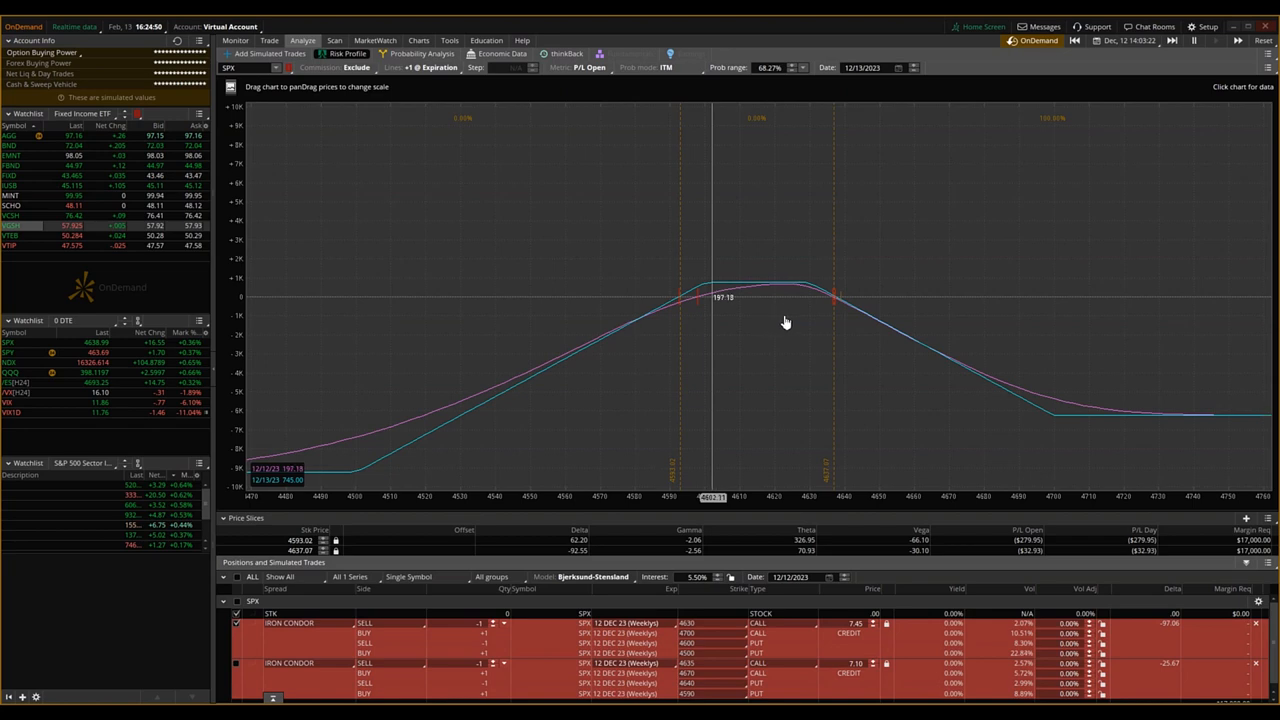
{"action": "mouse_move", "coordinate": [810, 327]}
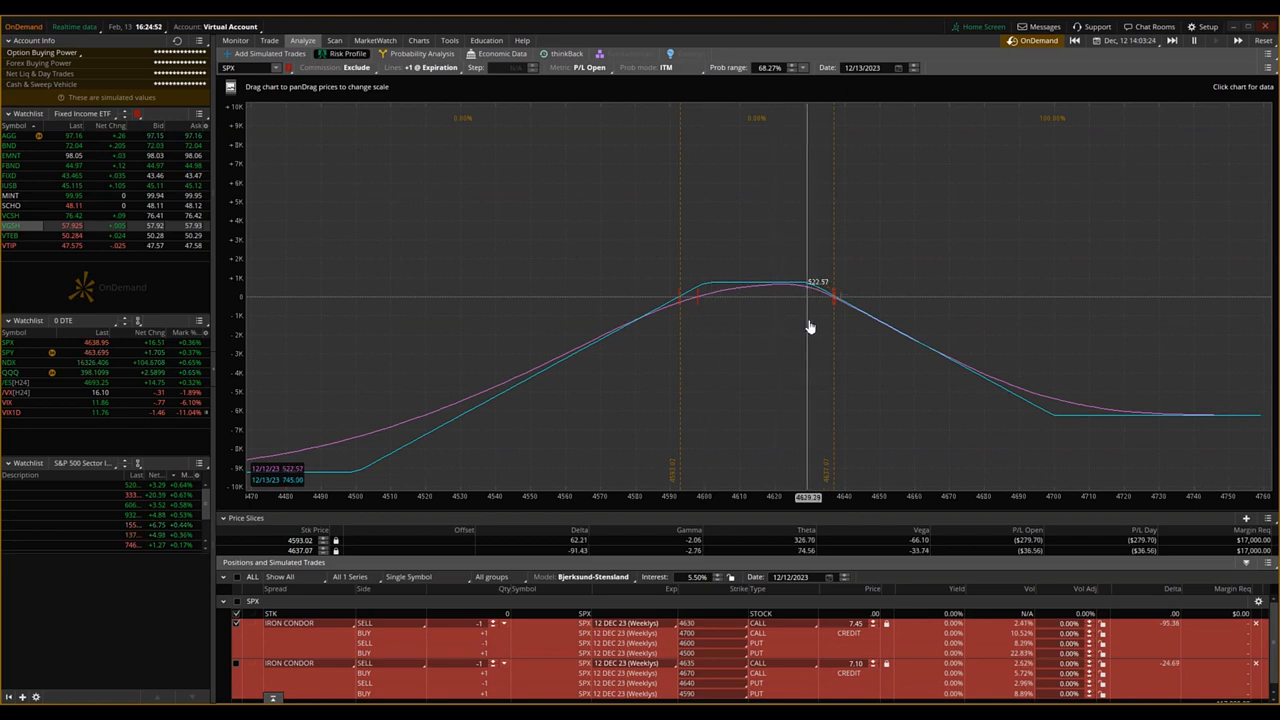
{"action": "mouse_move", "coordinate": [685, 331]}
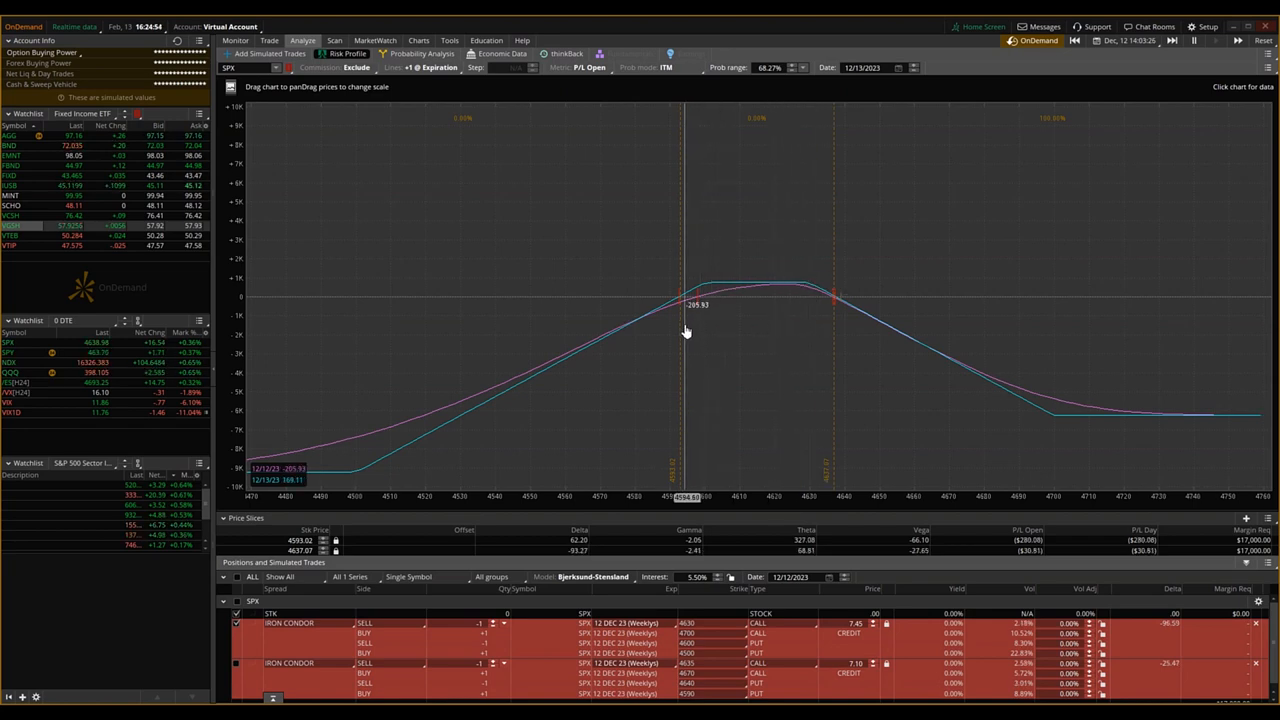
{"action": "mouse_move", "coordinate": [697, 335]}
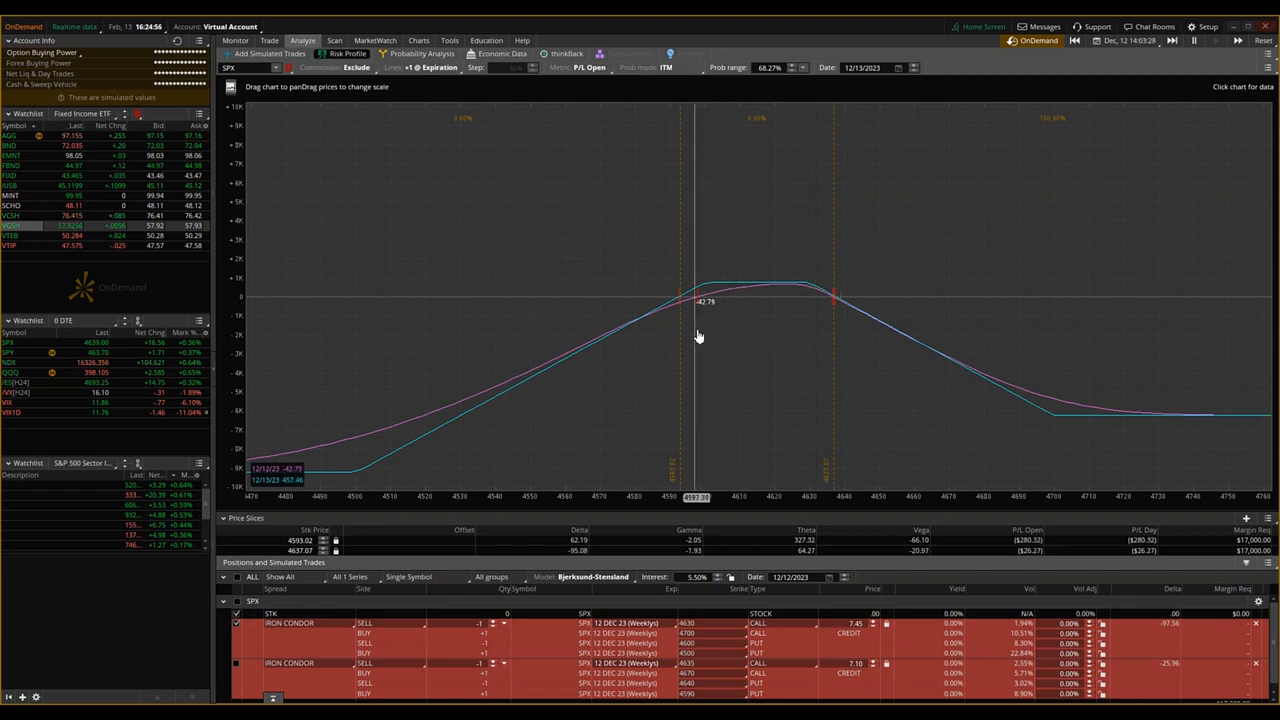
{"action": "mouse_move", "coordinate": [705, 345]}
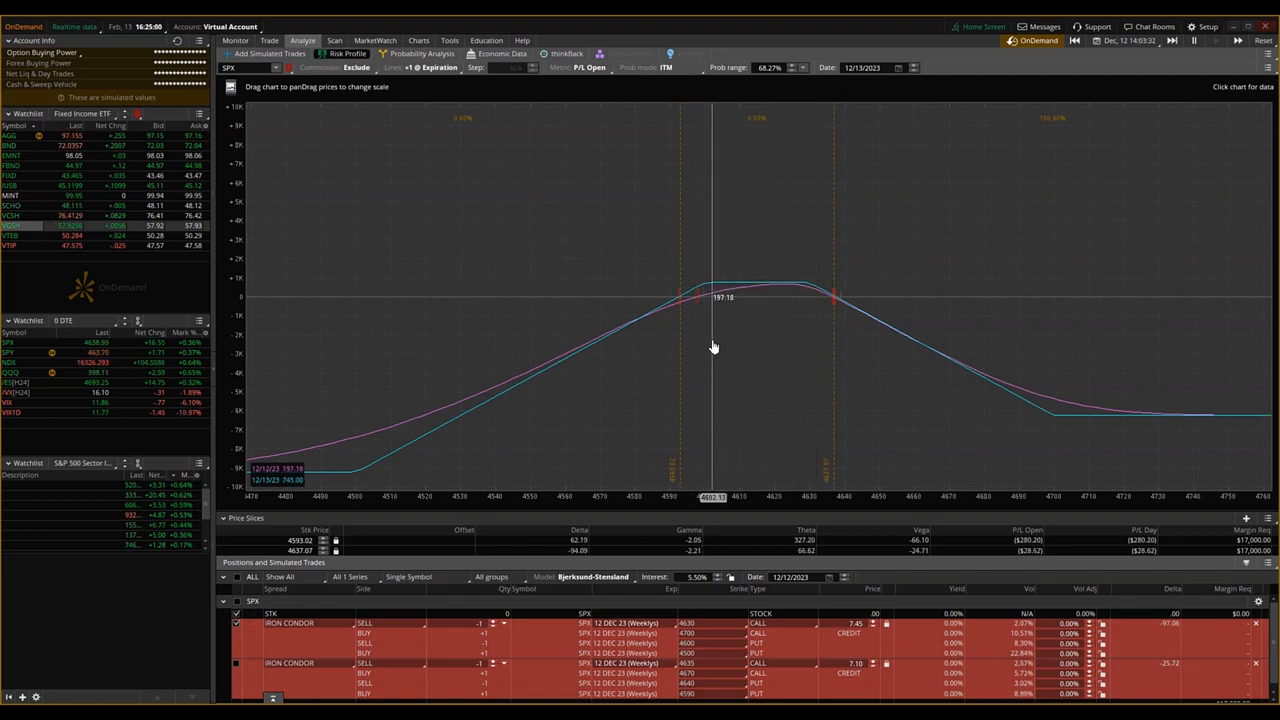
{"action": "mouse_move", "coordinate": [735, 349]}
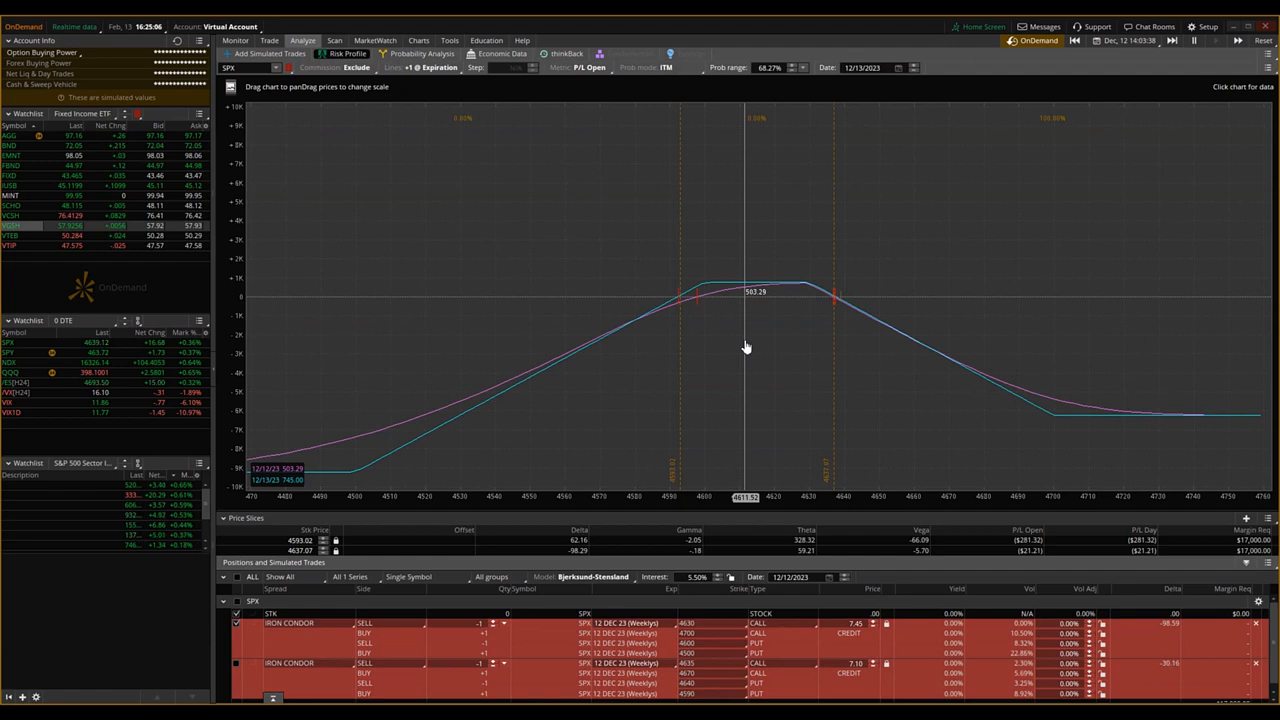
{"action": "mouse_move", "coordinate": [353, 388]}
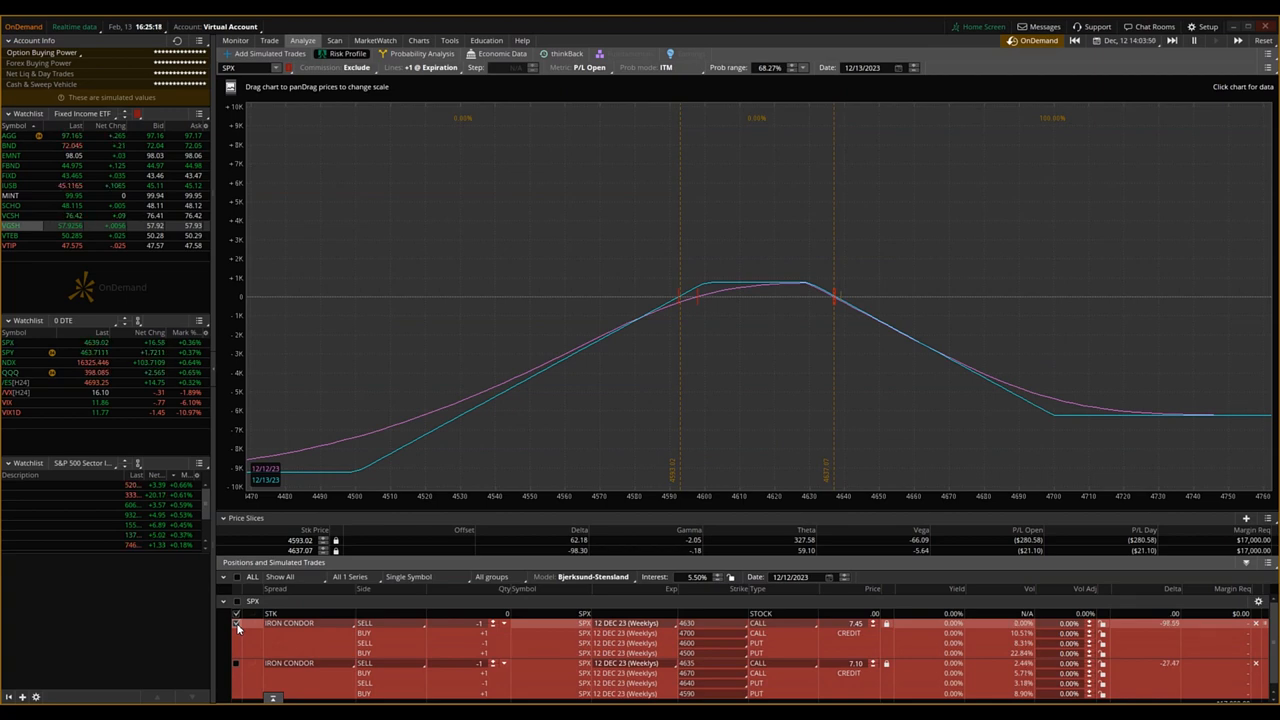
- Plot the second, inverted-strike condor (4635 call / 4640 put) instead of the first
{"action": "left_click", "coordinate": [237, 663]}
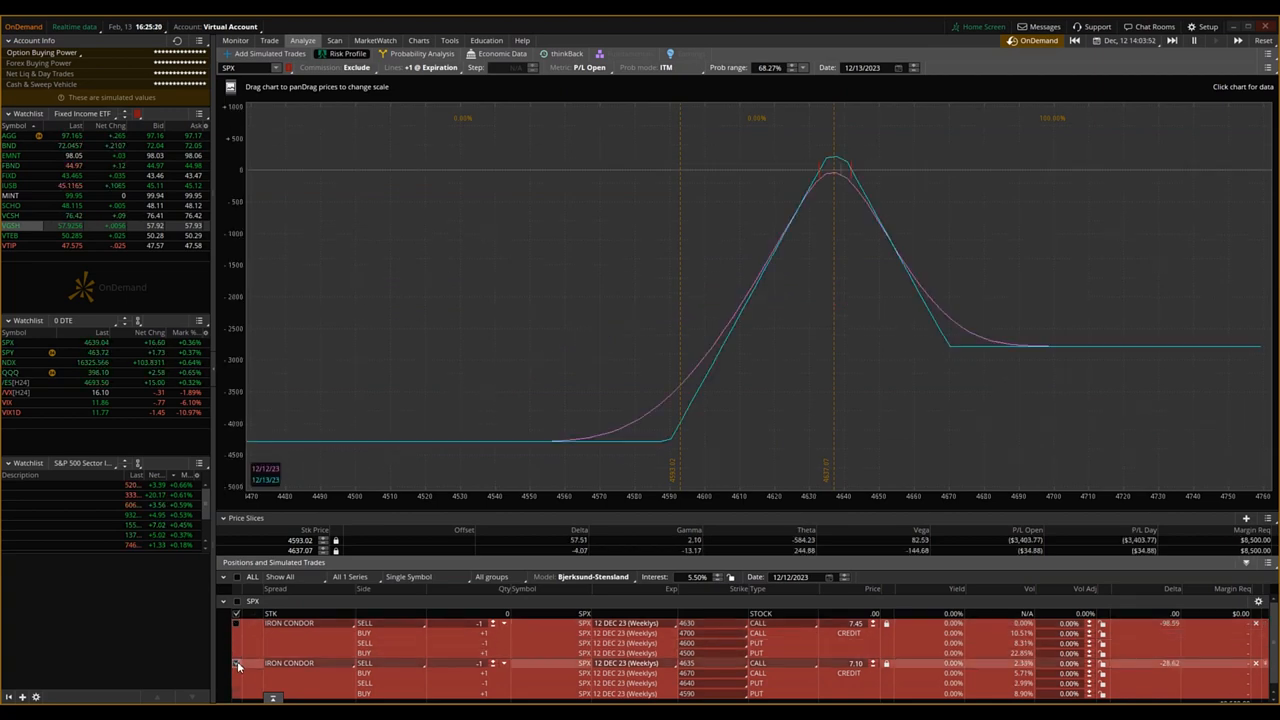
{"action": "mouse_move", "coordinate": [825, 393]}
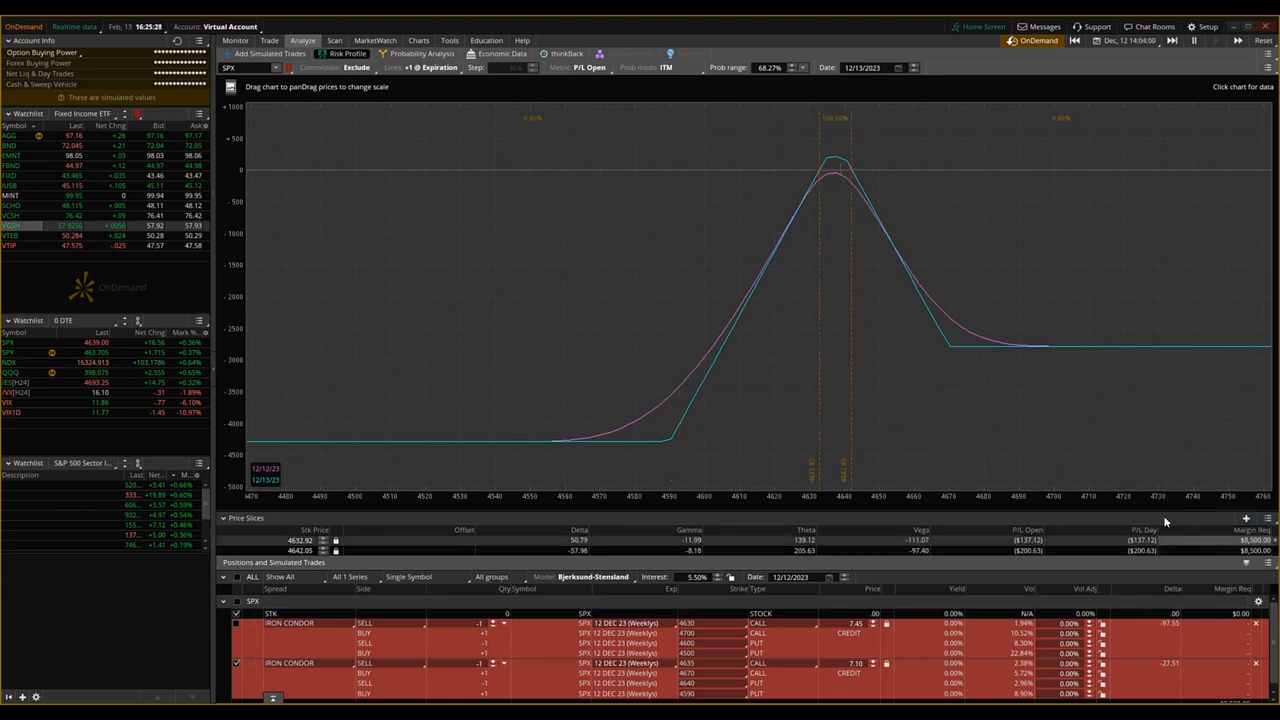
{"action": "mouse_move", "coordinate": [855, 228]}
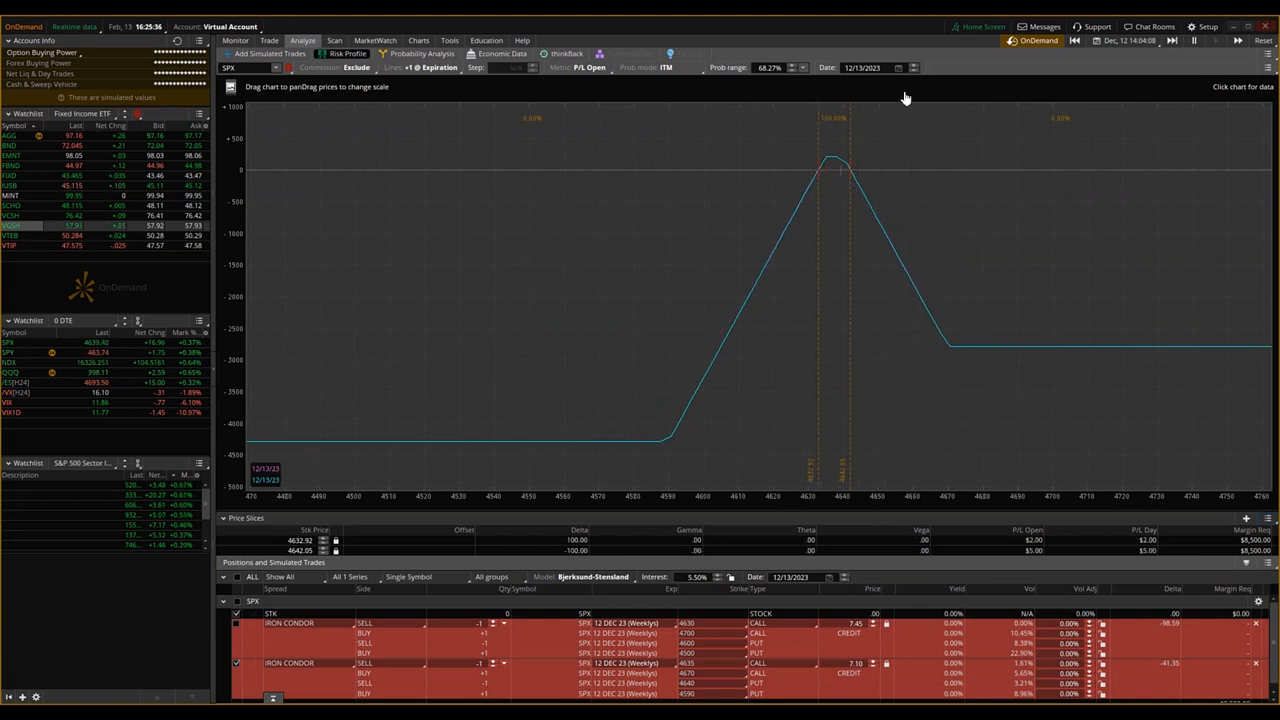
- Adjust the risk profile analysis date with the Date spinner to 12/12/2023
{"action": "left_click", "coordinate": [912, 64]}
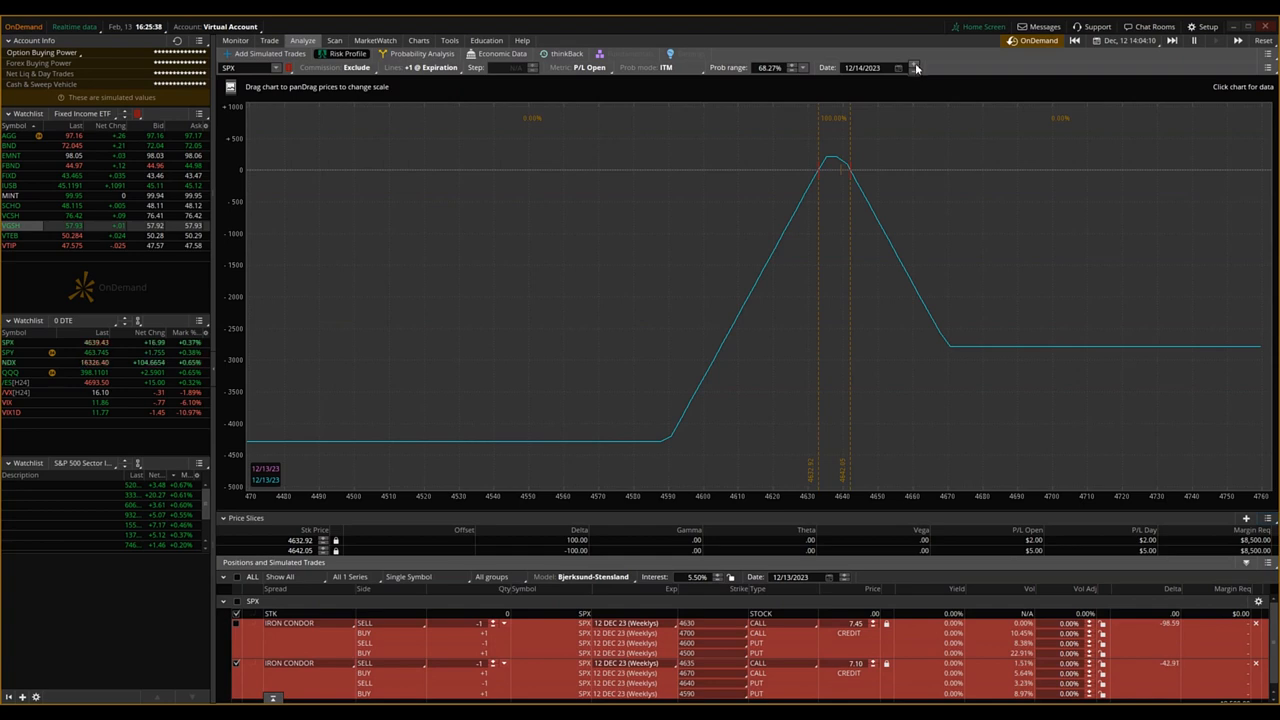
{"action": "left_click", "coordinate": [913, 67]}
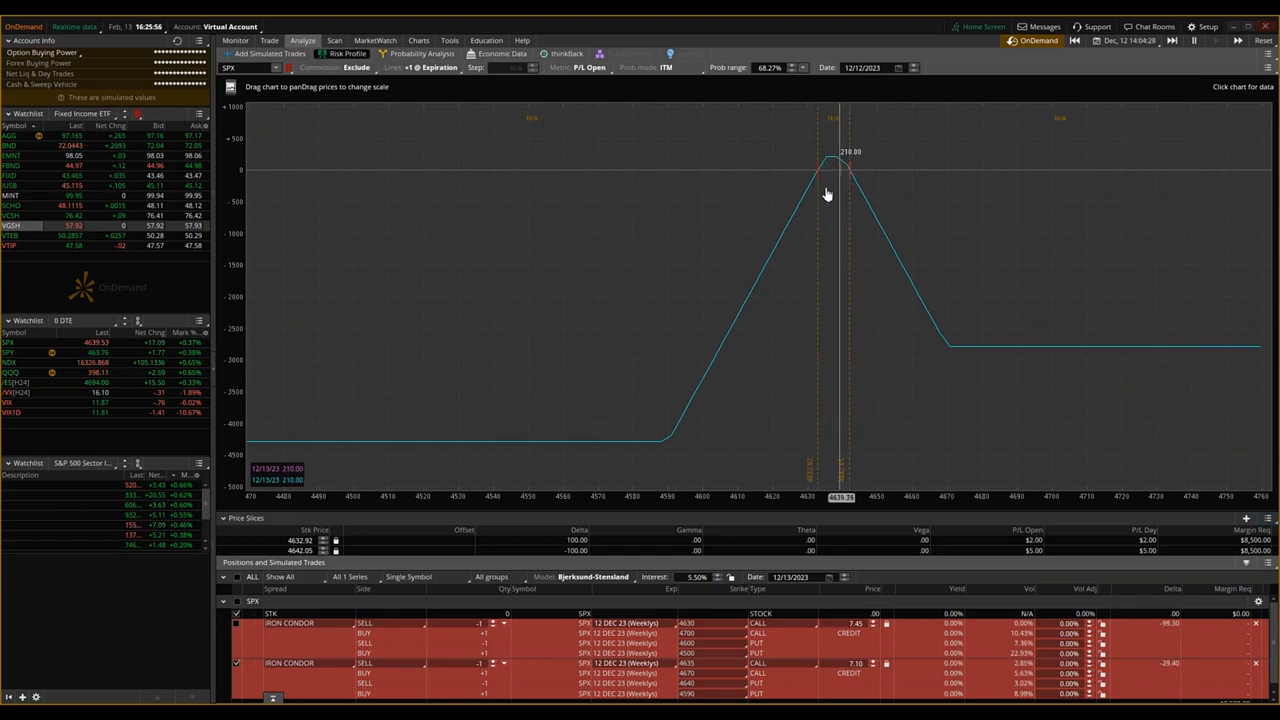
{"action": "mouse_move", "coordinate": [997, 271]}
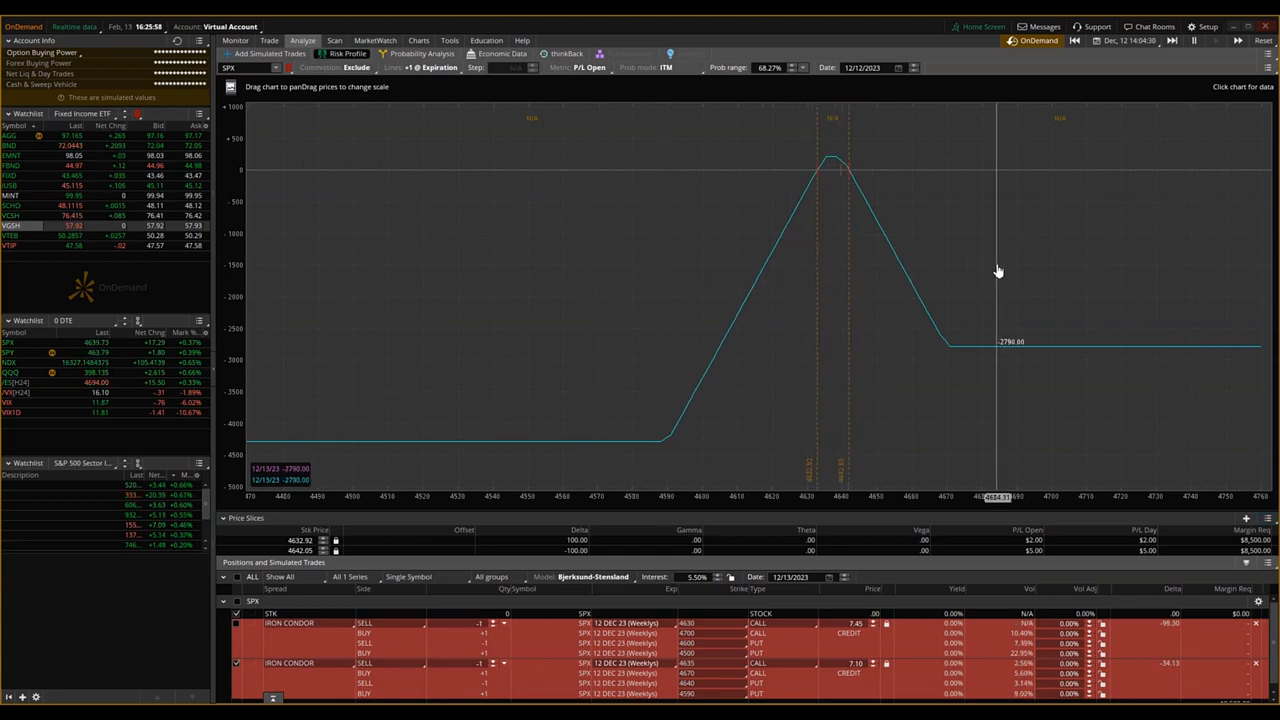
{"action": "mouse_move", "coordinate": [966, 271]}
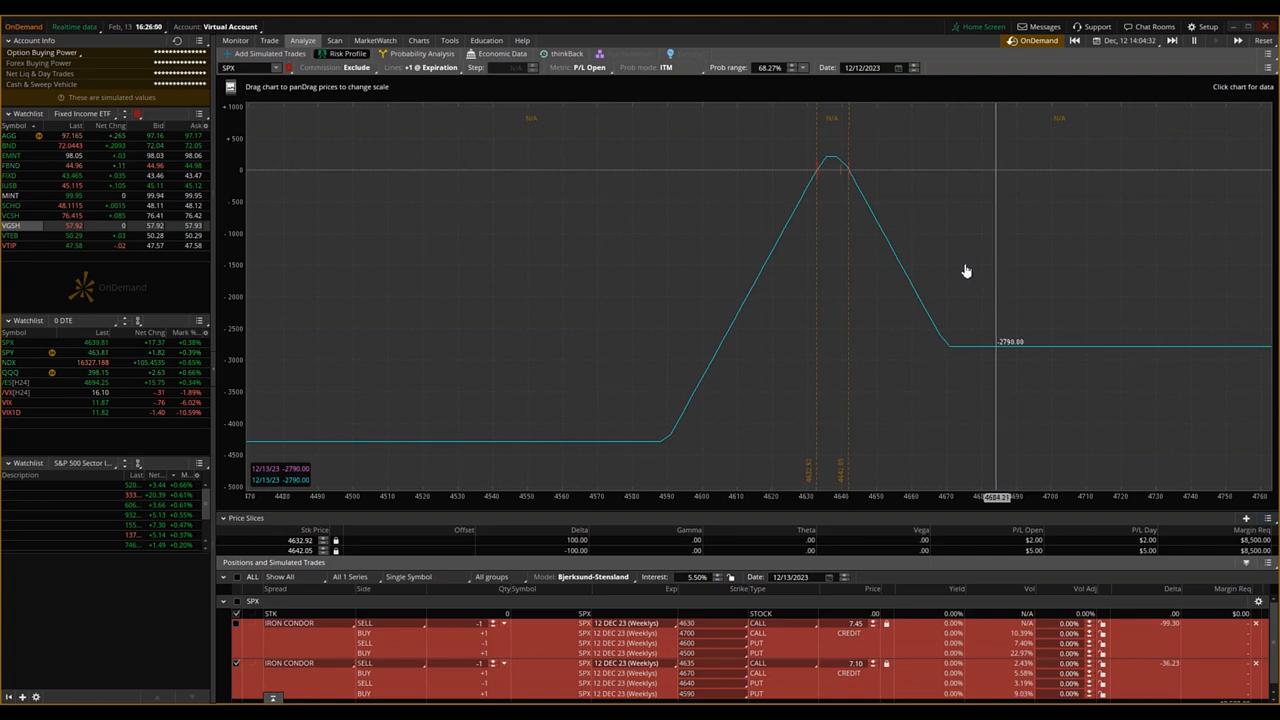
{"action": "mouse_move", "coordinate": [828, 308]}
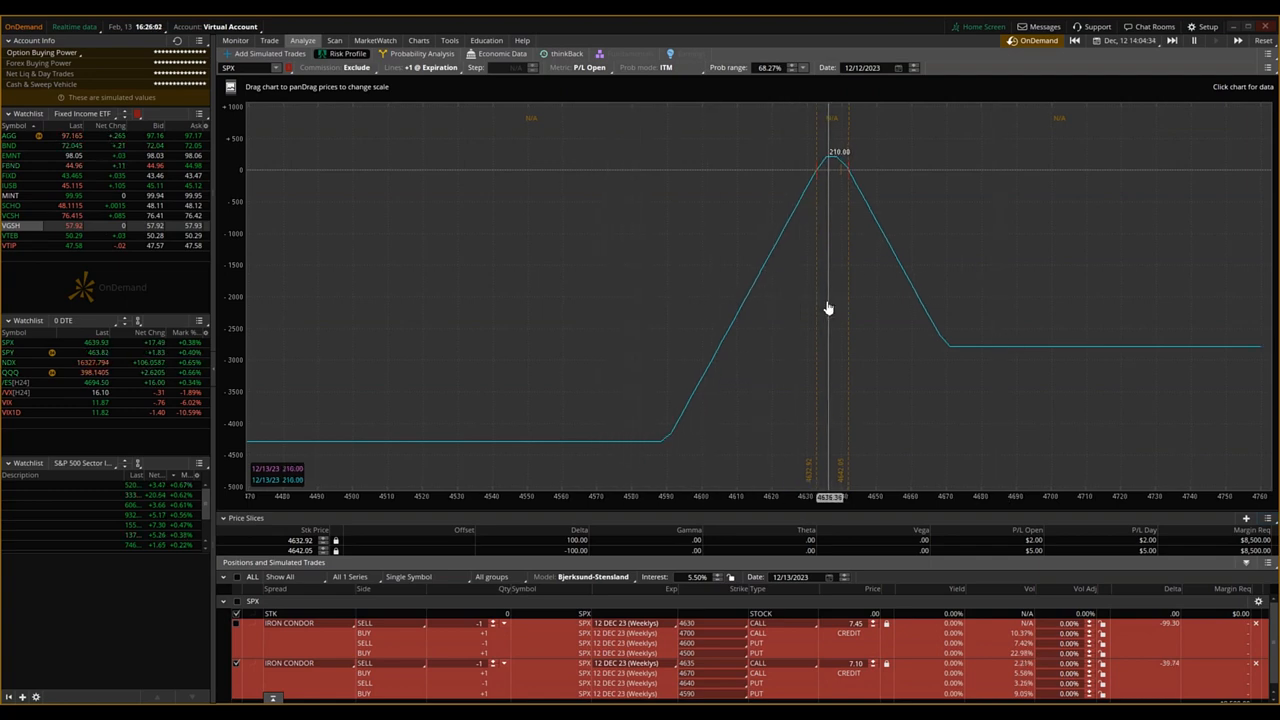